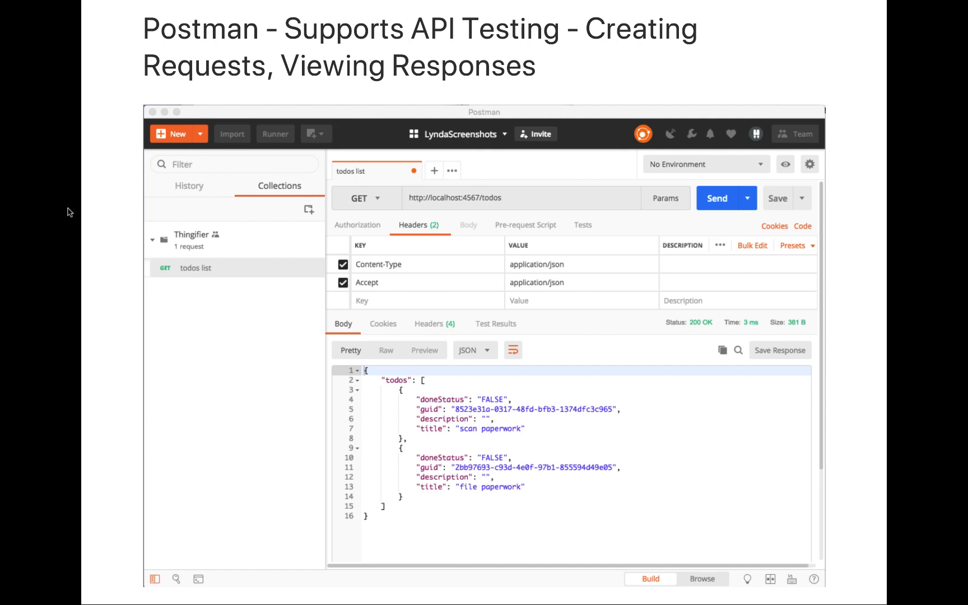
Start a blank GET request tab in Postman with an empty URL field.
left_click(571, 225)
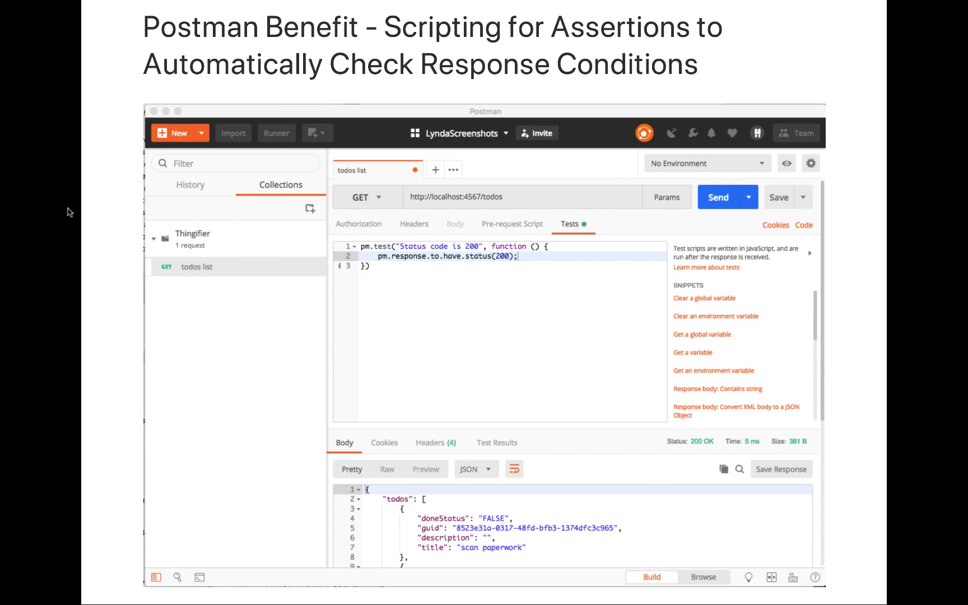
left_click(718, 196)
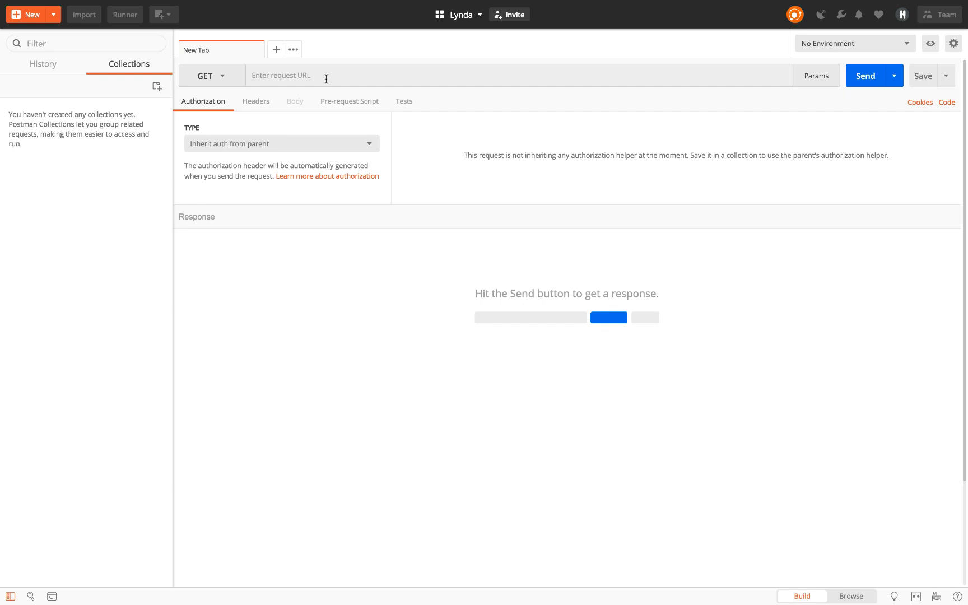
type("h")
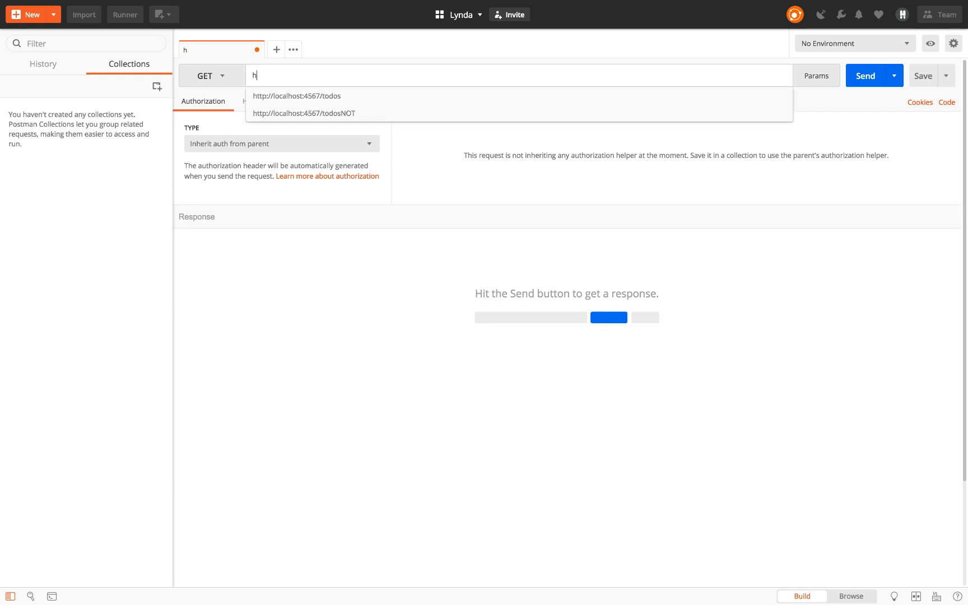
type("tt")
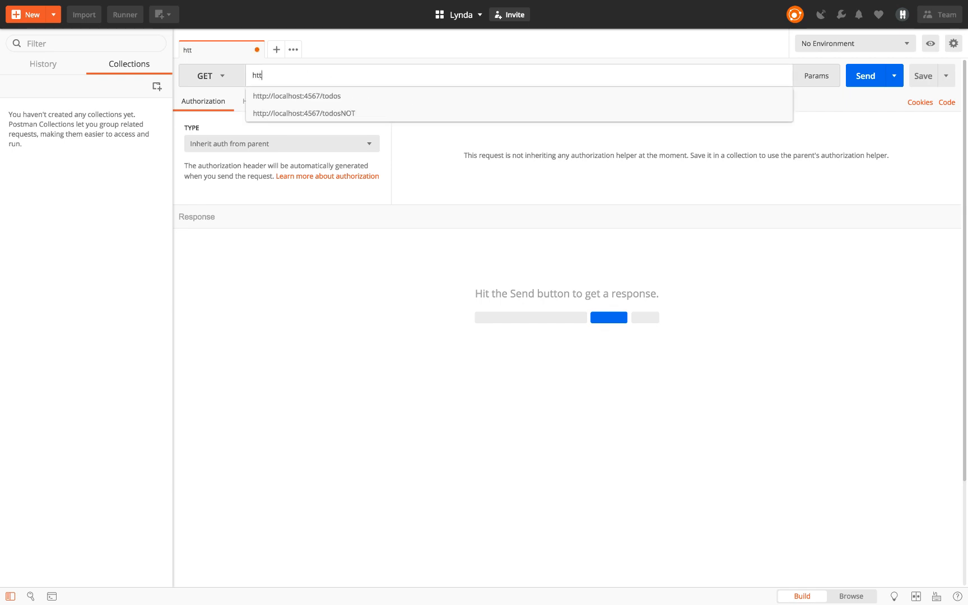
left_click(297, 96)
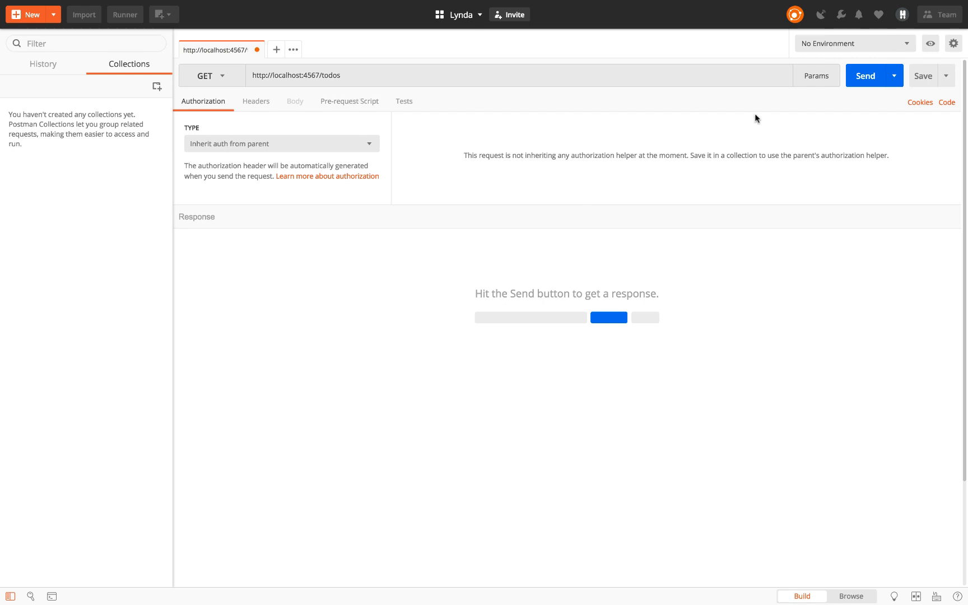
left_click(865, 76)
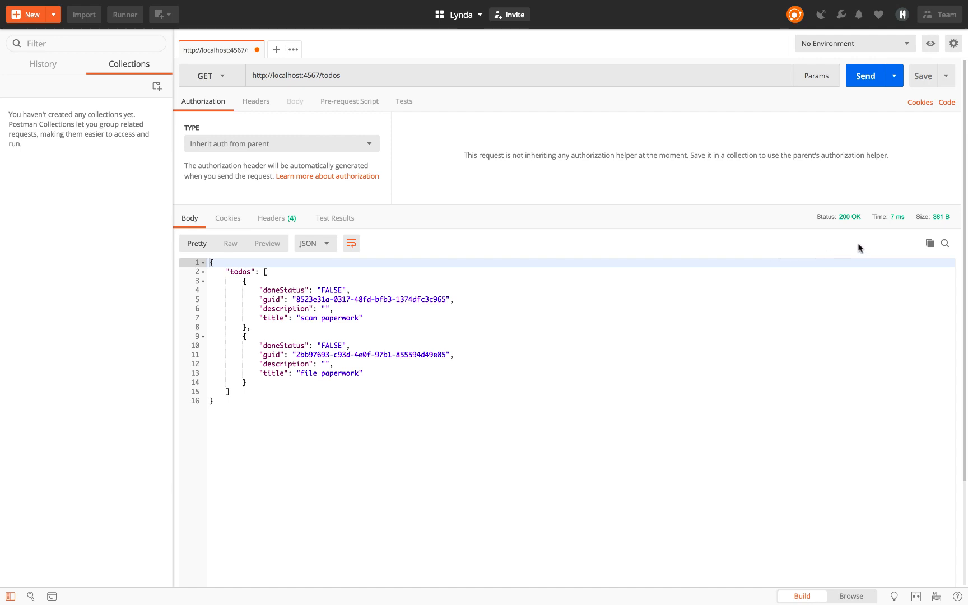
mouse_move(329, 209)
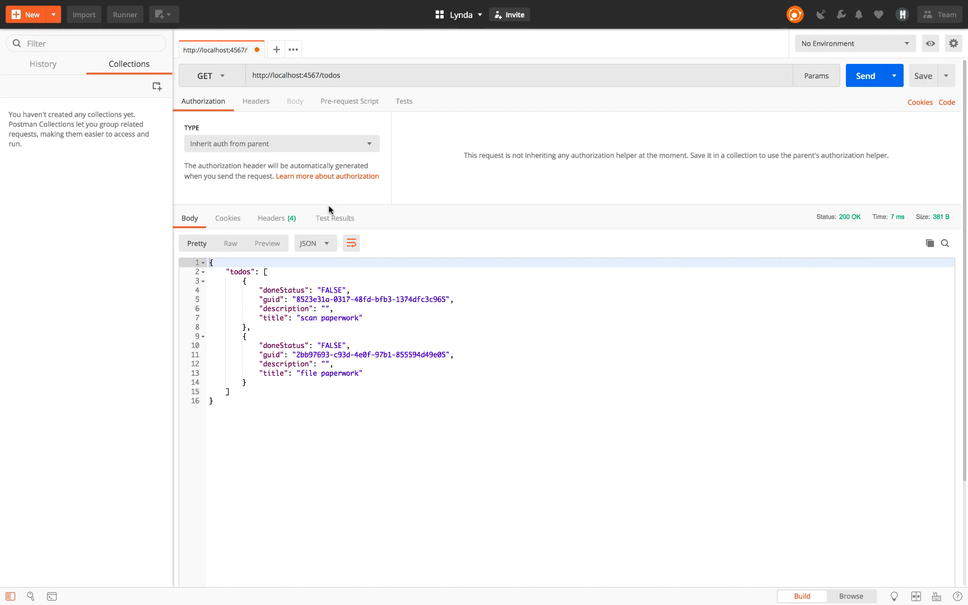
Review the response headers and return to the JSON body.
left_click(270, 218)
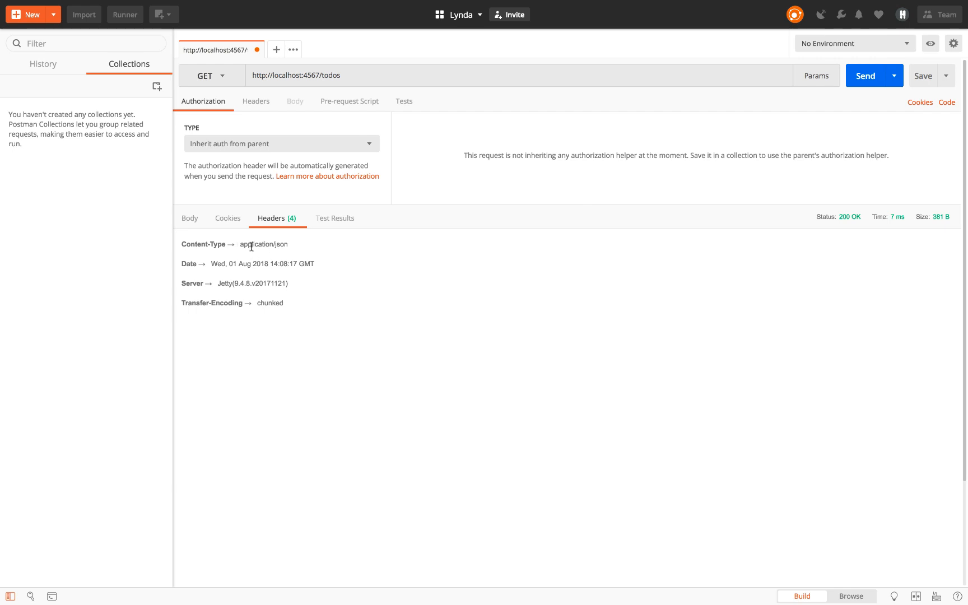
left_click(189, 218)
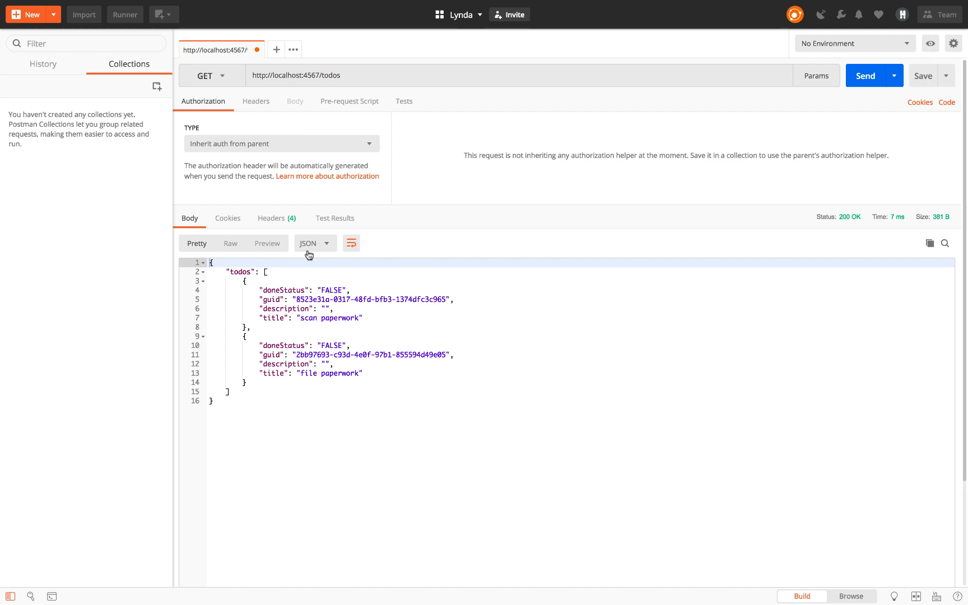
mouse_move(406, 127)
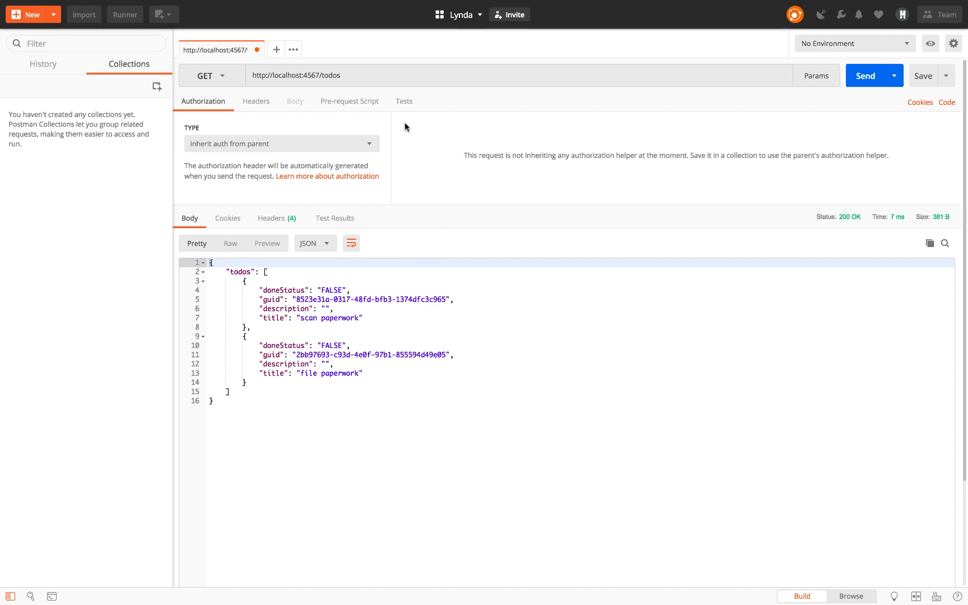
mouse_move(405, 110)
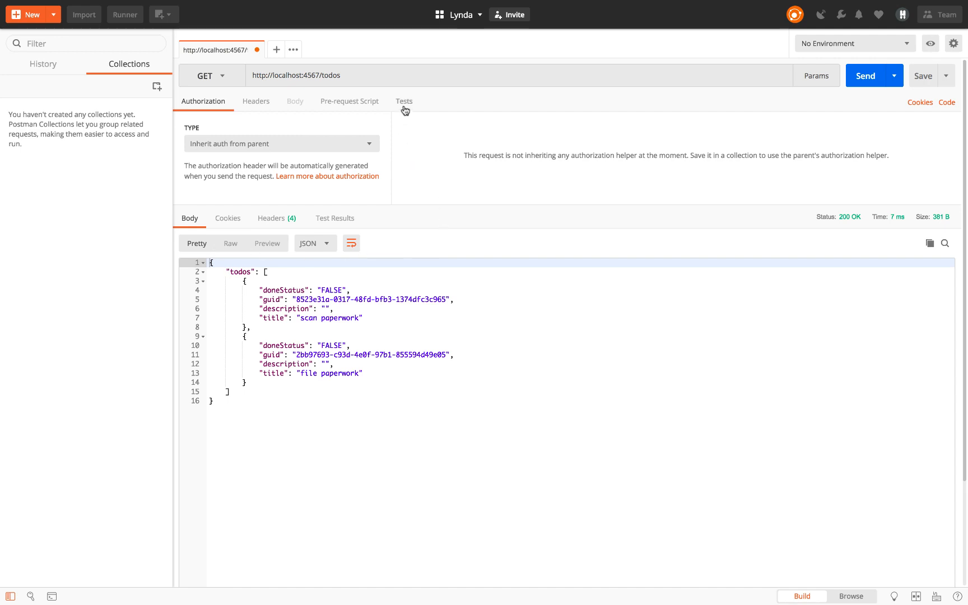
Add the 'Status code is 200' snippet to the request's test script.
left_click(404, 102)
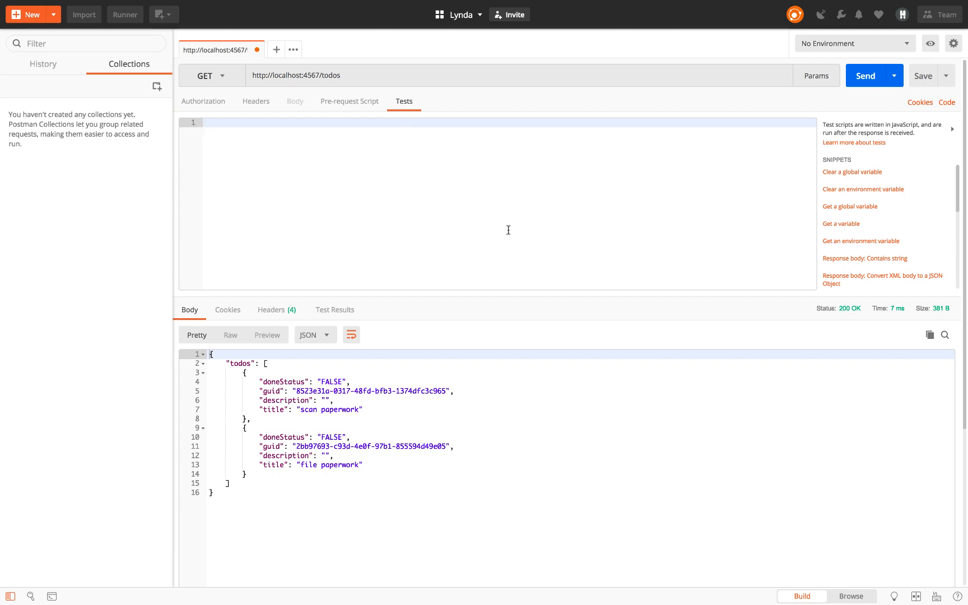
mouse_move(886, 214)
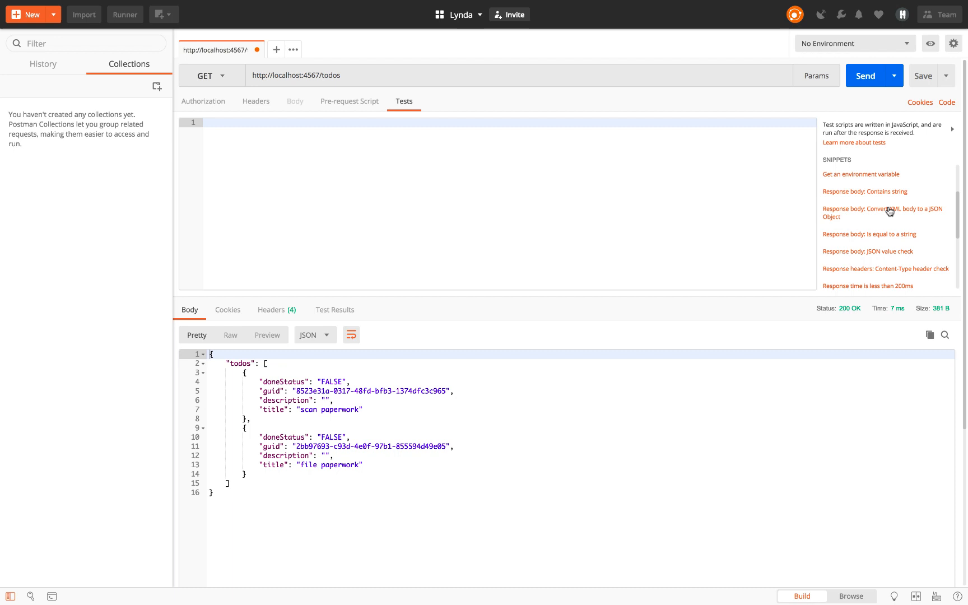
scroll("down", 3)
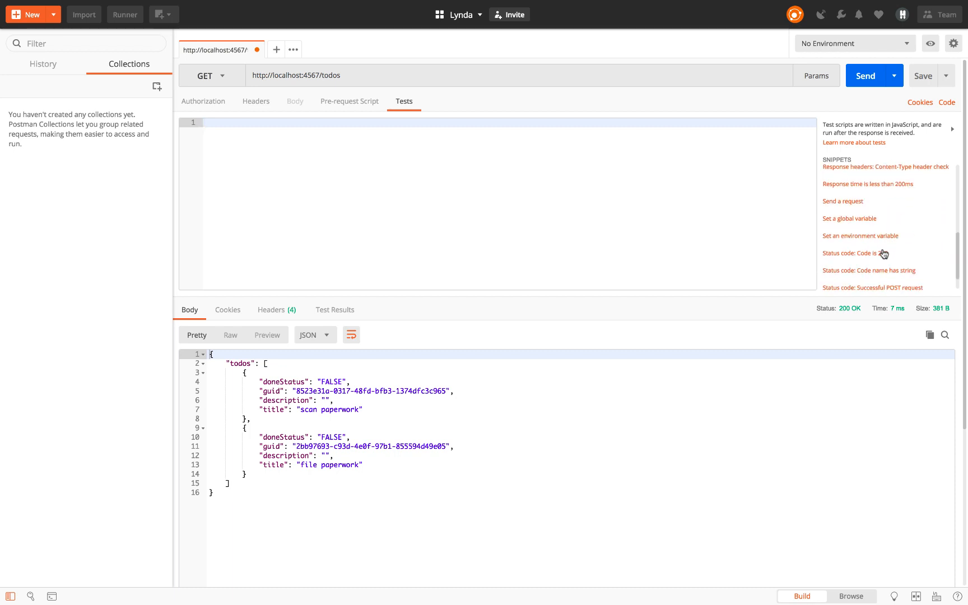
left_click(854, 253)
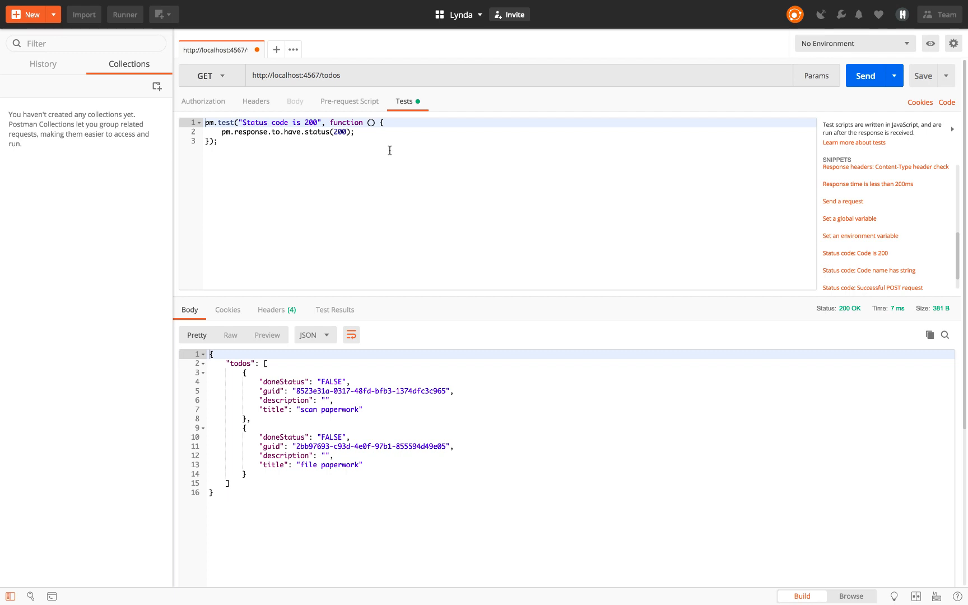
mouse_move(265, 139)
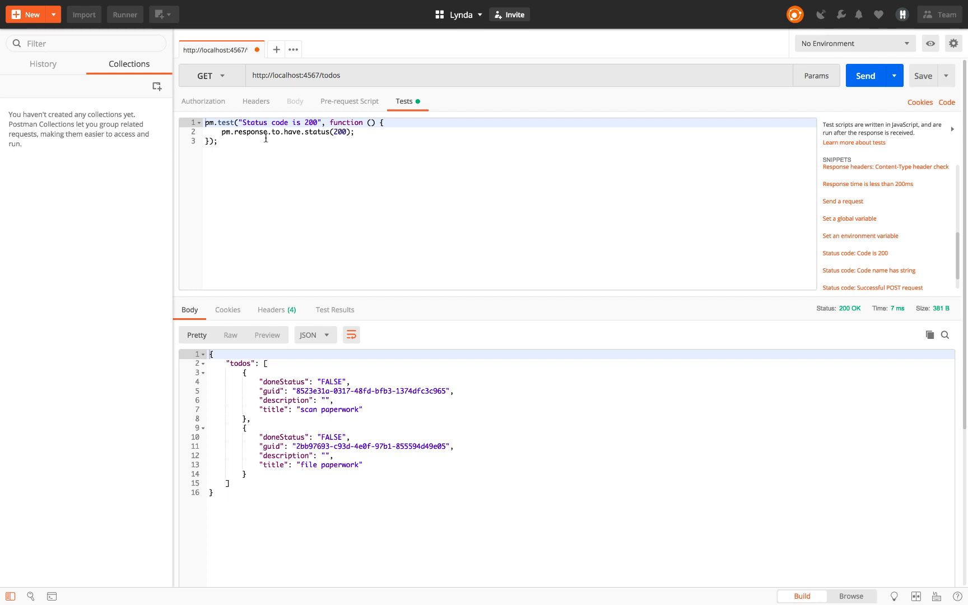
mouse_move(285, 161)
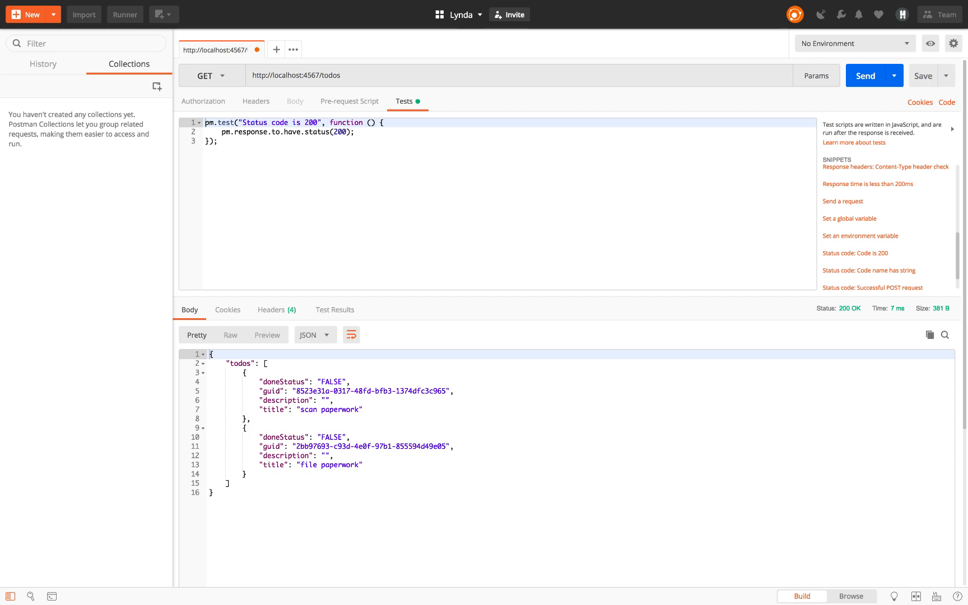
mouse_move(204, 132)
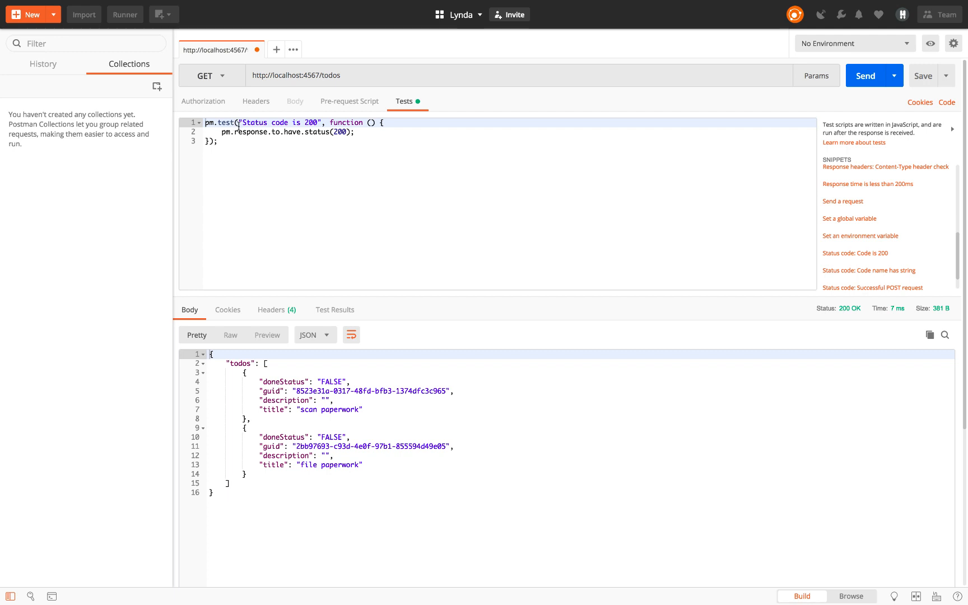
mouse_move(345, 141)
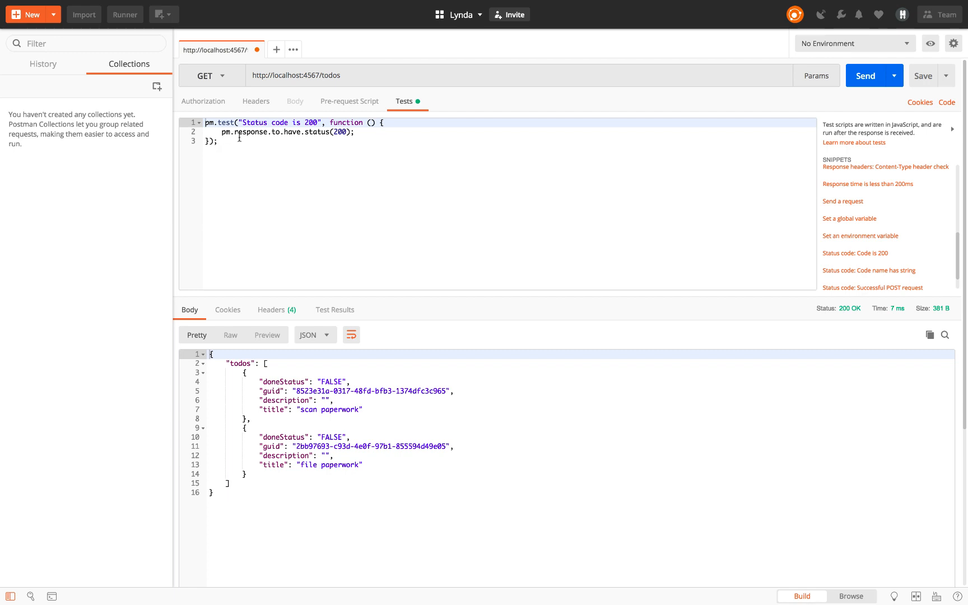
mouse_move(340, 144)
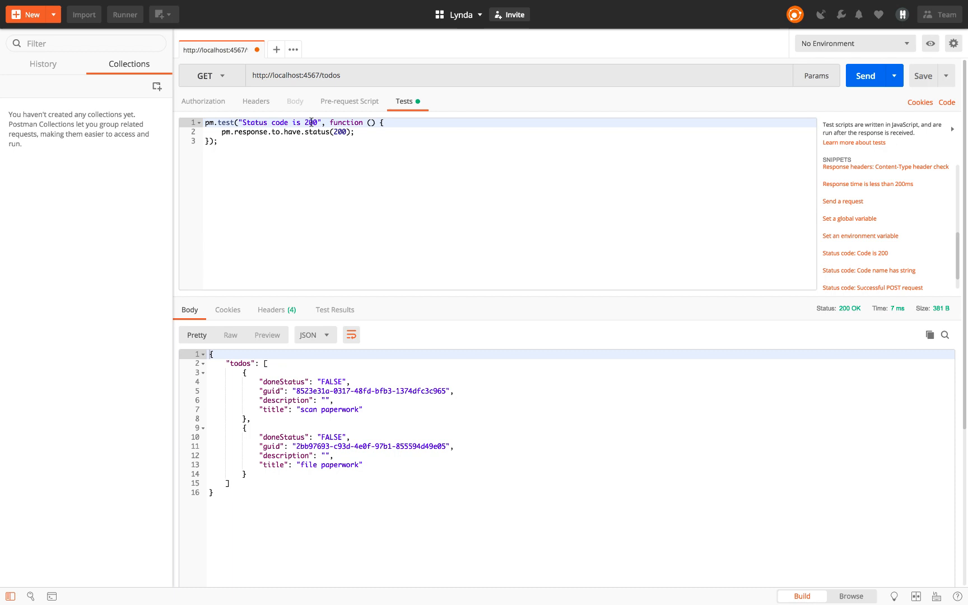
Try 400 in the test name, then restore it to 'Status code is 200'.
type("400")
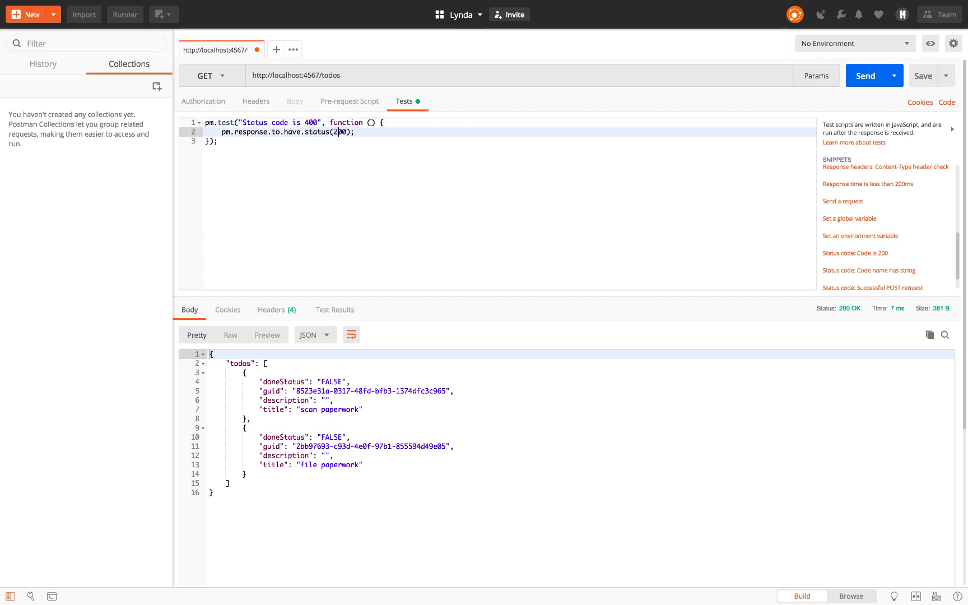
key("Backspace")
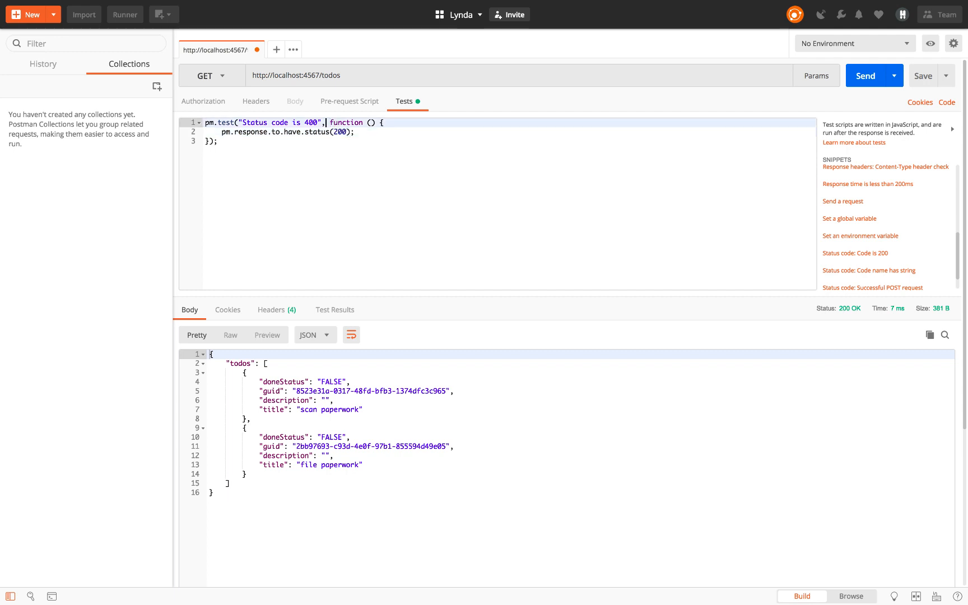
type("200")
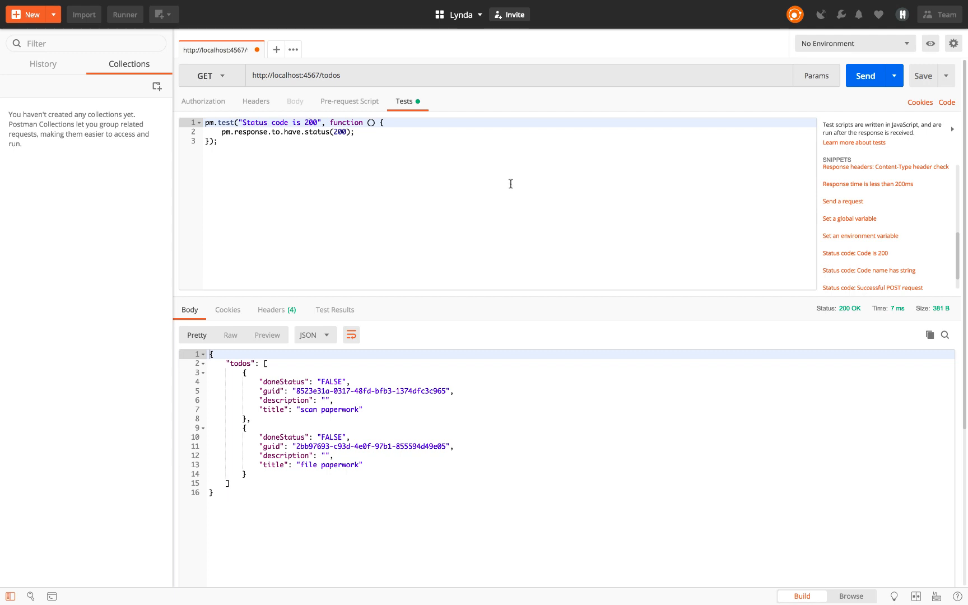
Run the request and see the status test pass in Test Results.
left_click(864, 75)
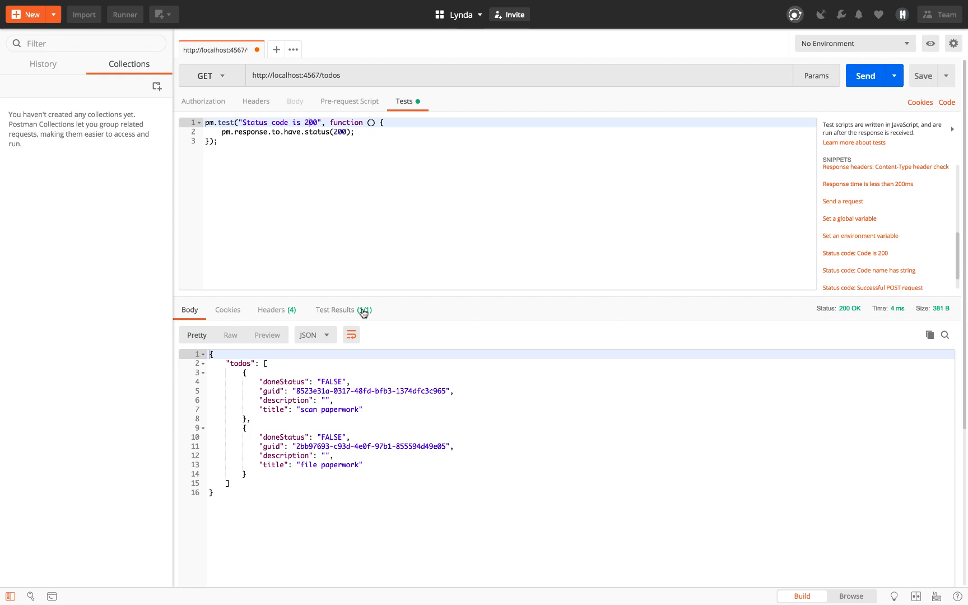
left_click(335, 310)
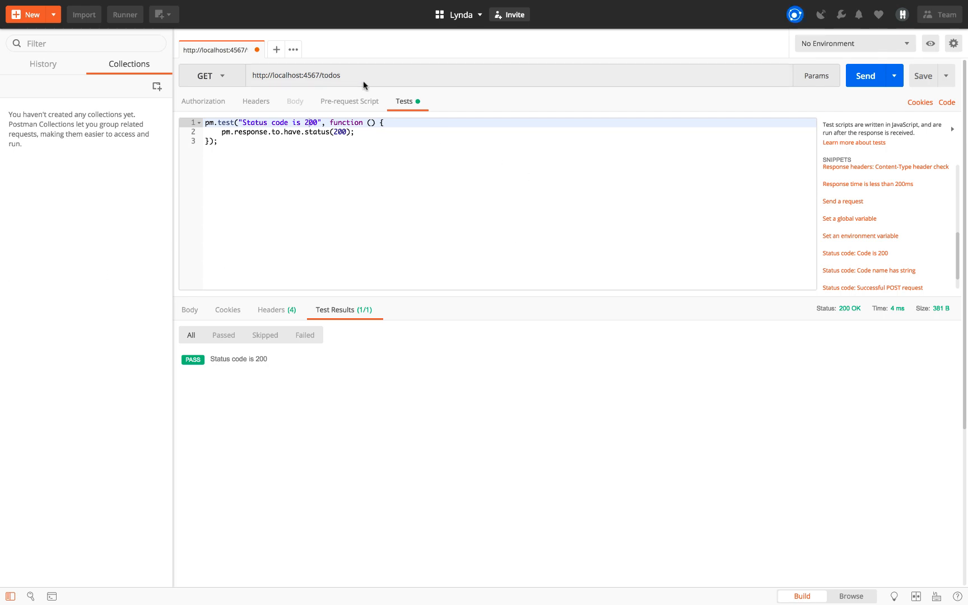
Request the nonexistent todosNOT path so the test fails with 404, then remove NOT.
left_click(361, 75)
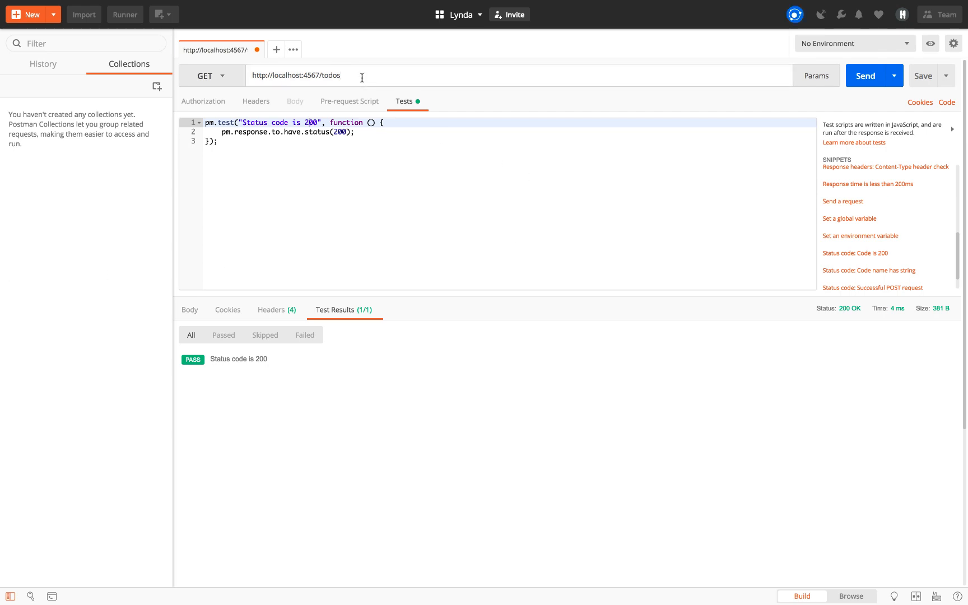
type("NOT")
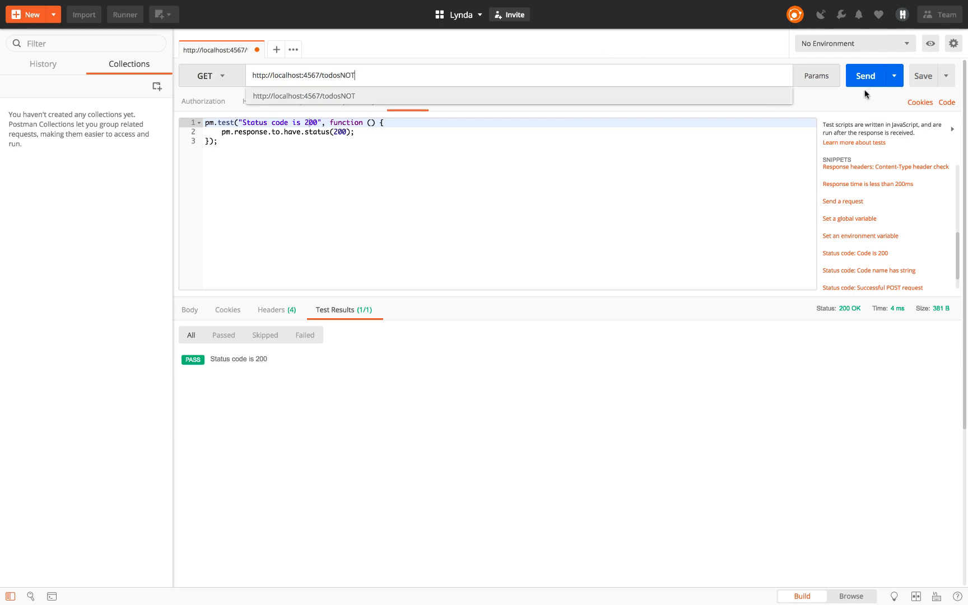
left_click(864, 75)
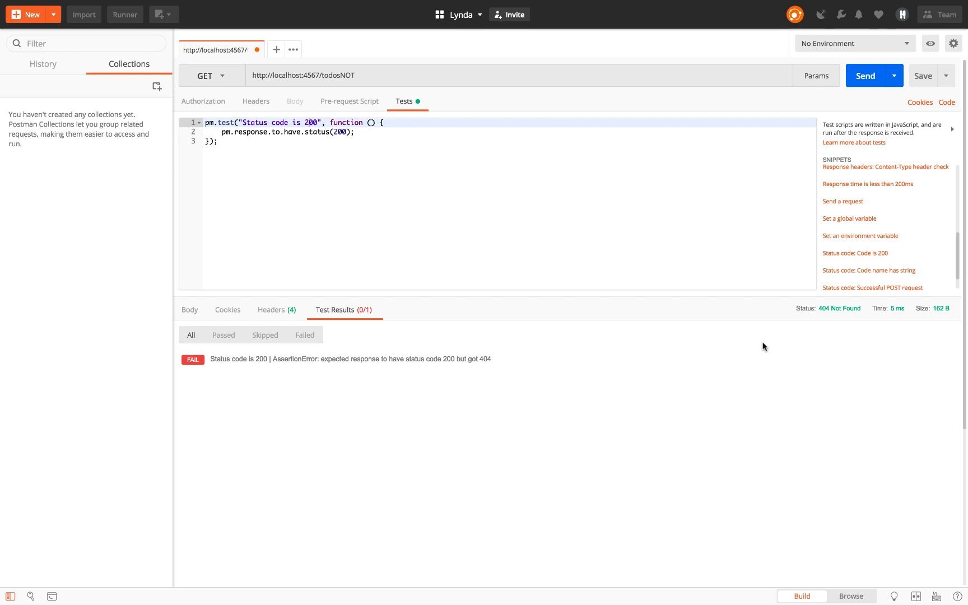
mouse_move(837, 321)
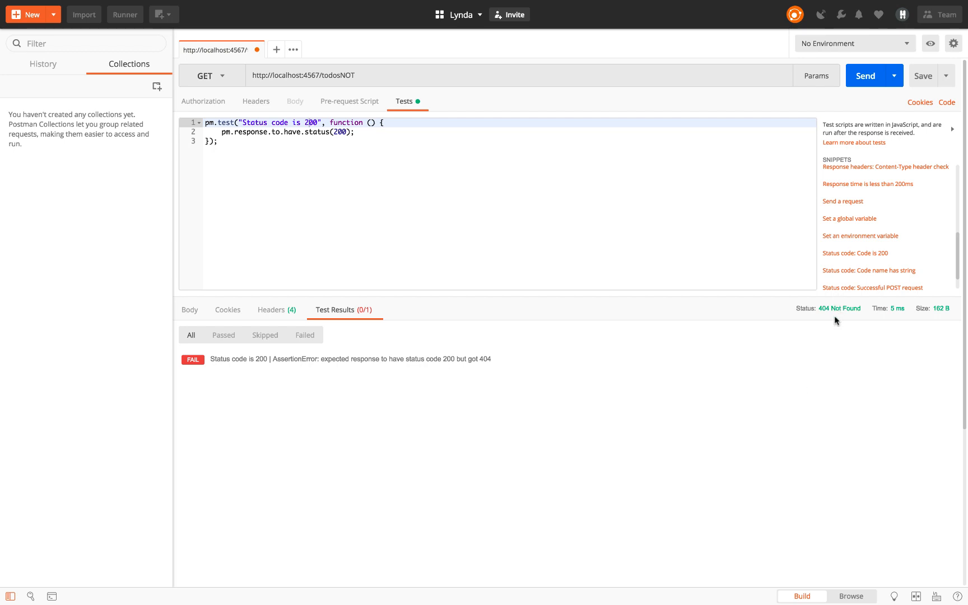
mouse_move(292, 376)
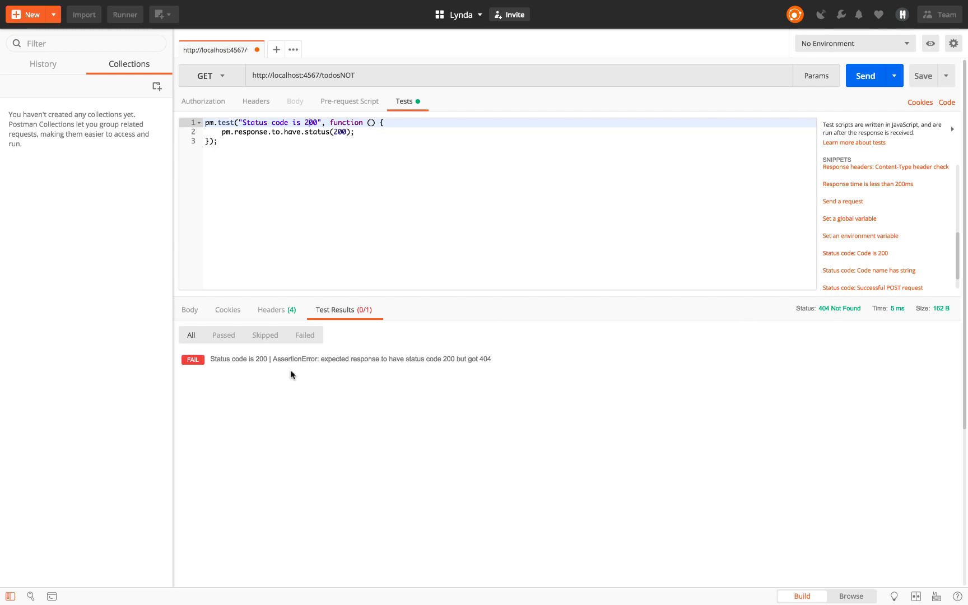
mouse_move(259, 373)
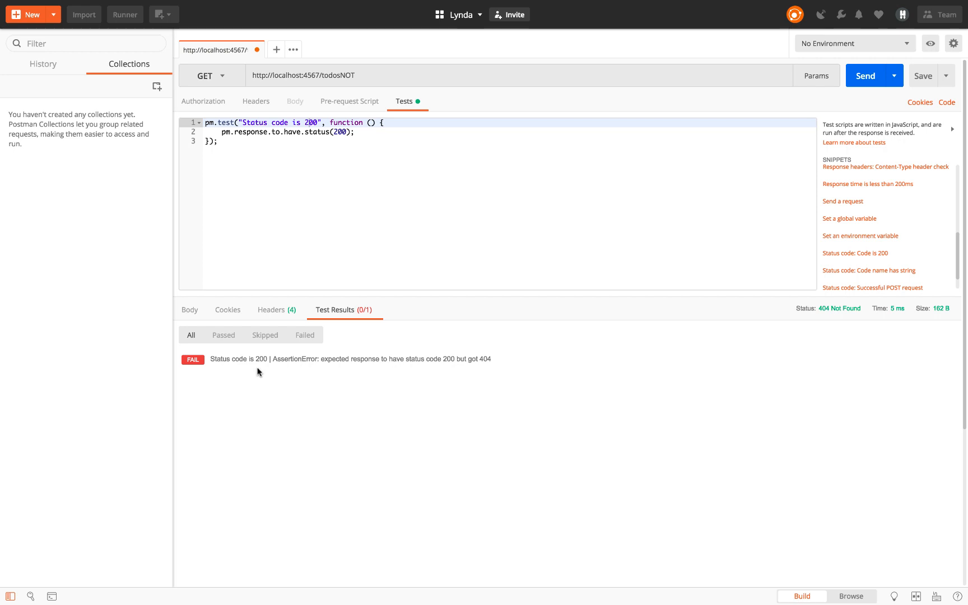
mouse_move(309, 361)
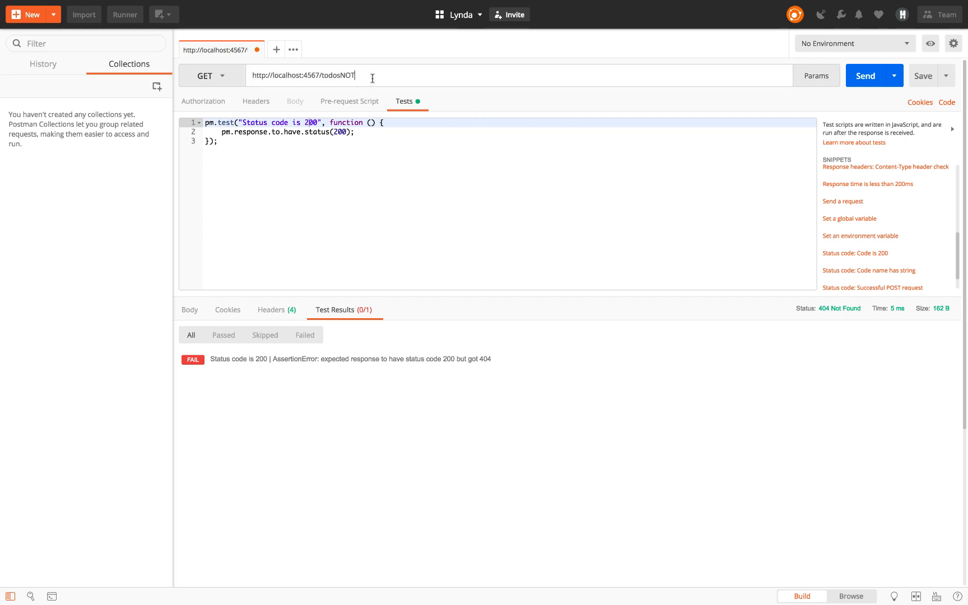
key("Backspace")
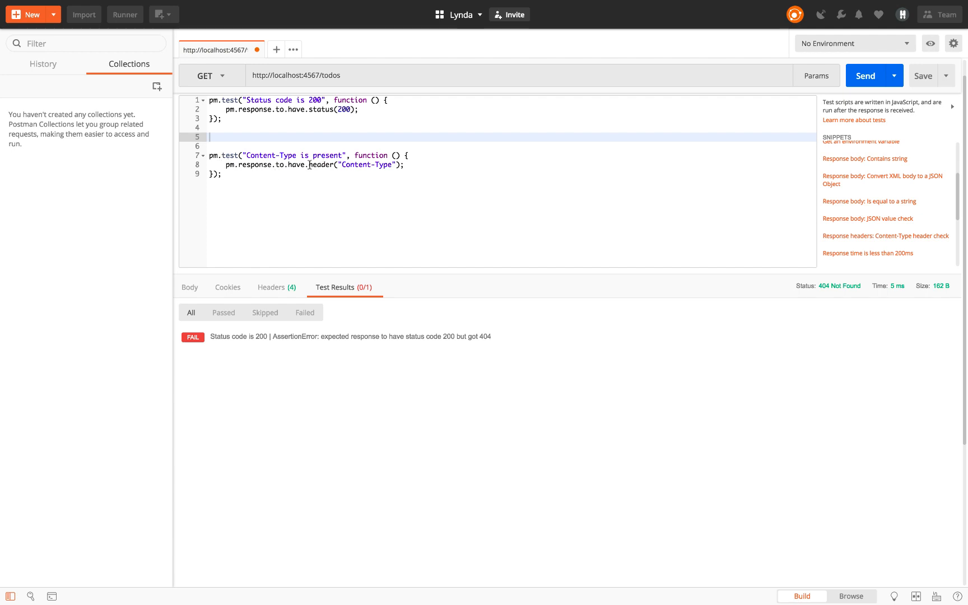
mouse_move(214, 156)
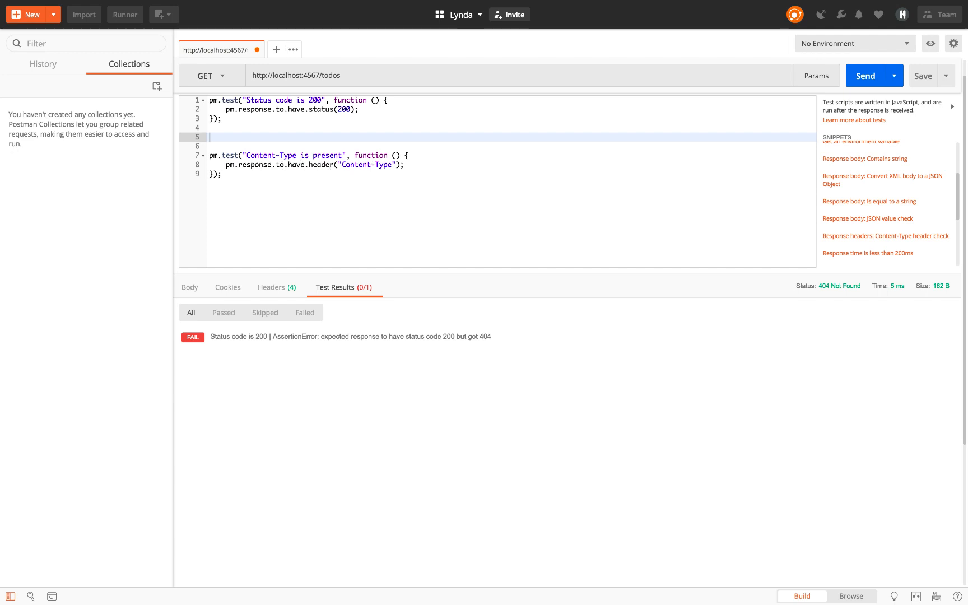
mouse_move(858, 107)
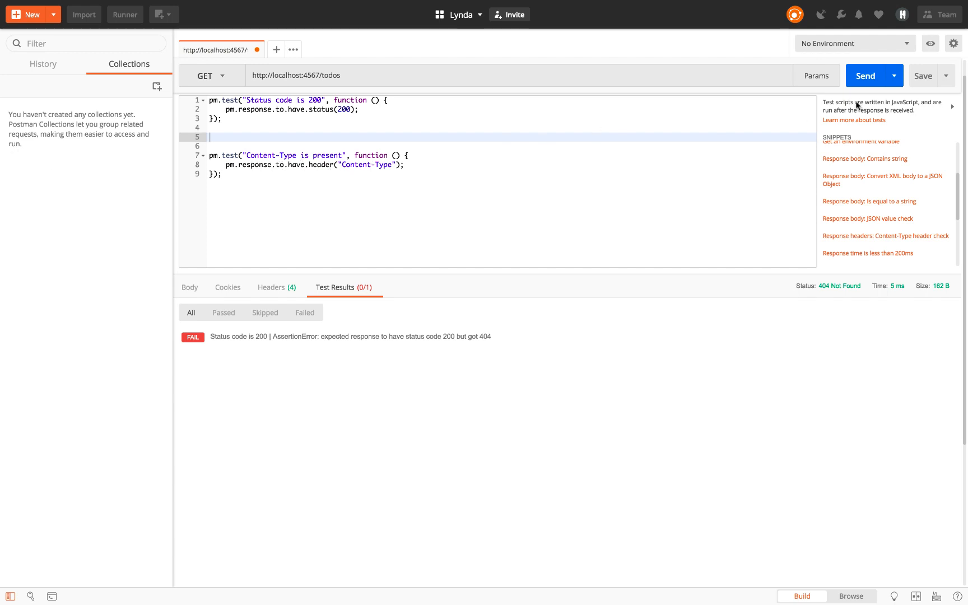
Rerun the todos request so both tests pass and check the application/json response headers.
left_click(864, 75)
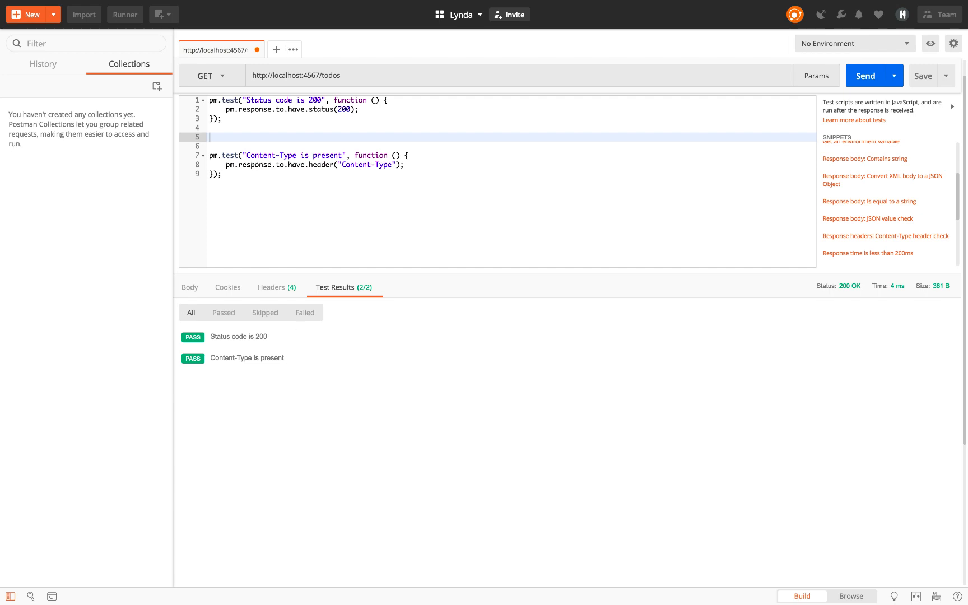
left_click(271, 287)
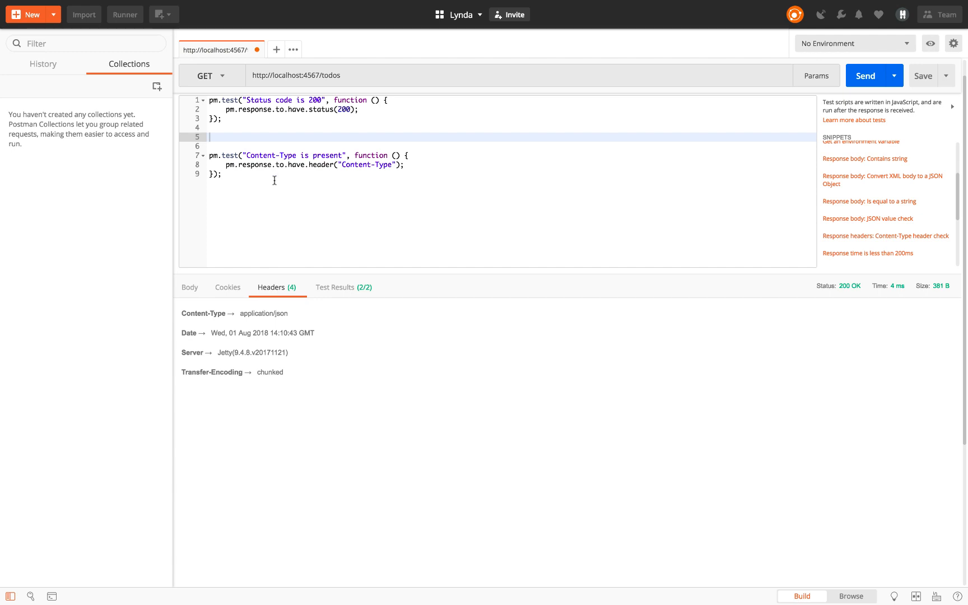
mouse_move(280, 167)
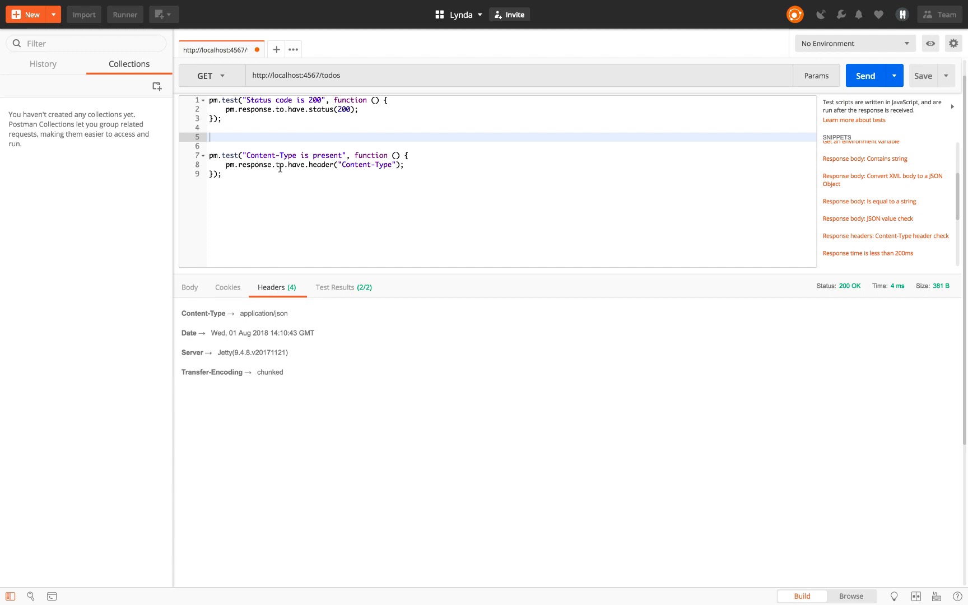
mouse_move(282, 156)
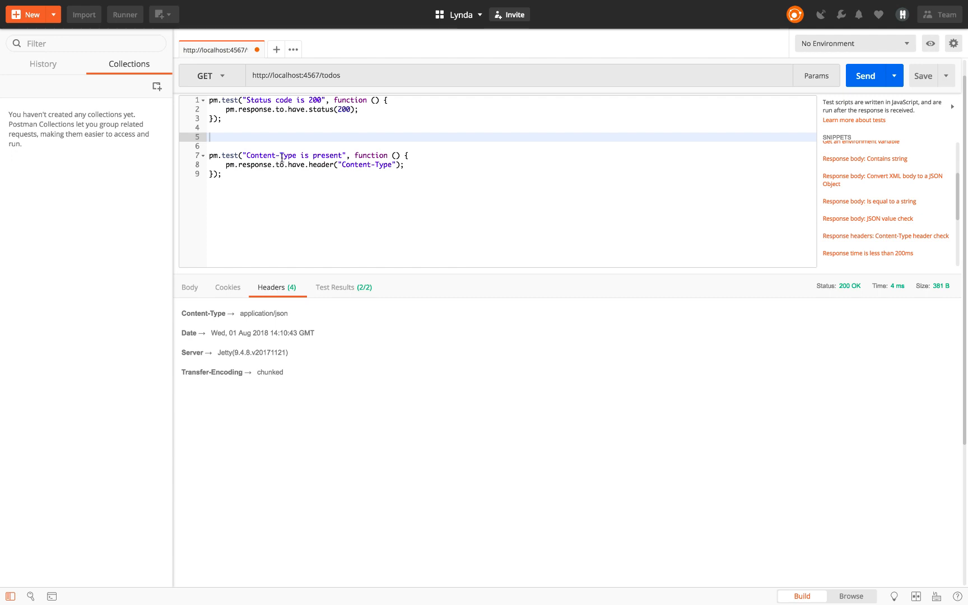